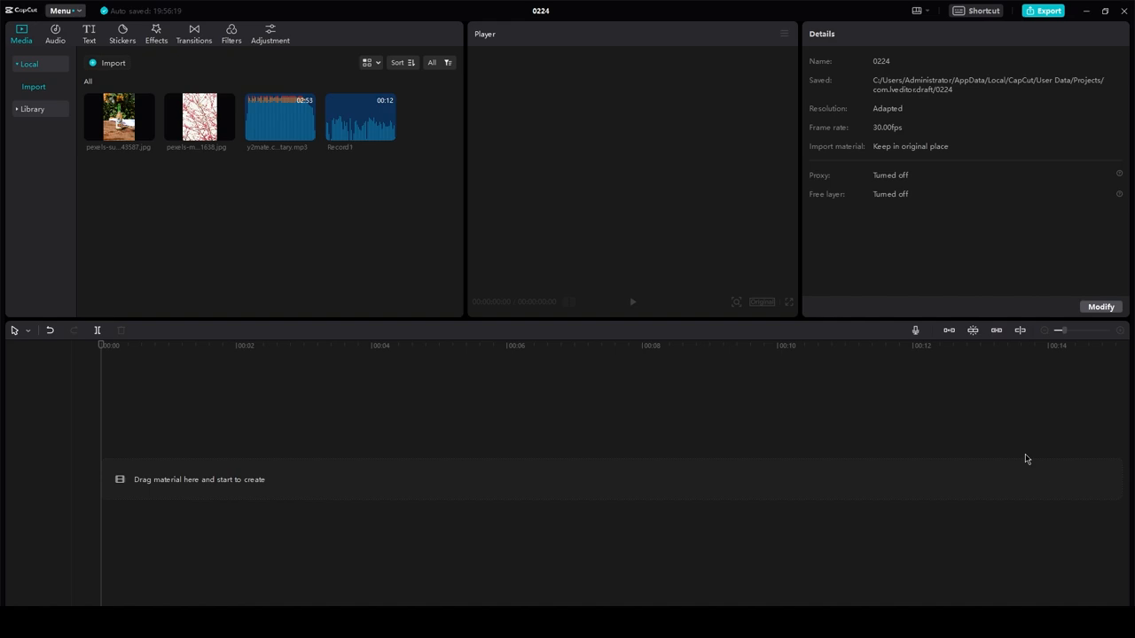
mouse_move(720, 390)
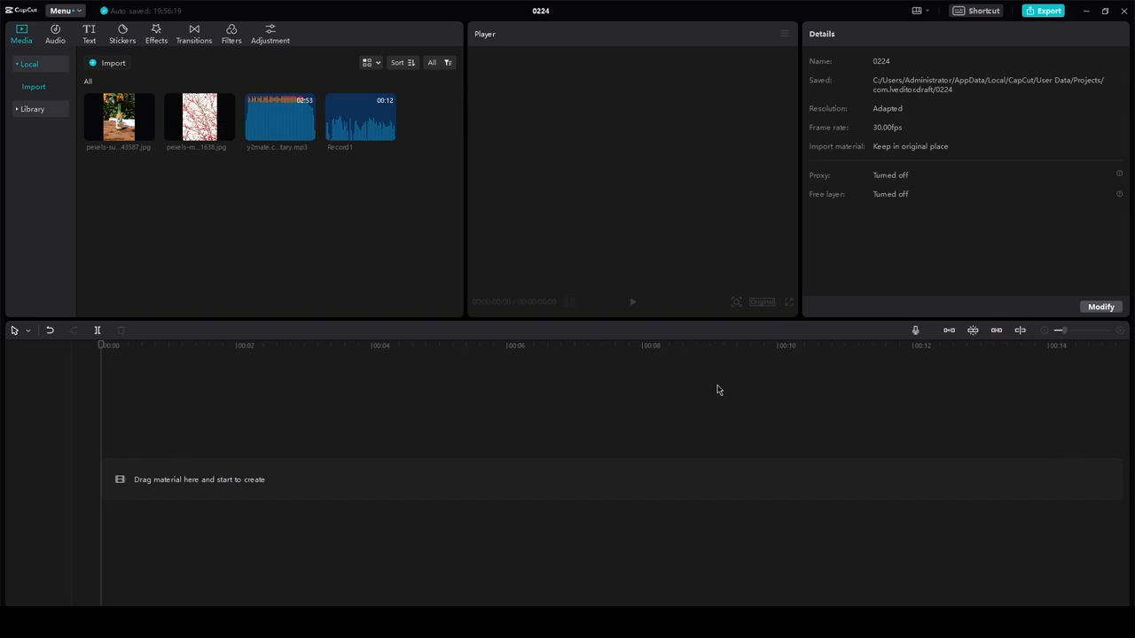
- Place the bottle photo on the timeline and separate its split pieces with a gap
drag(117, 116, 266, 479)
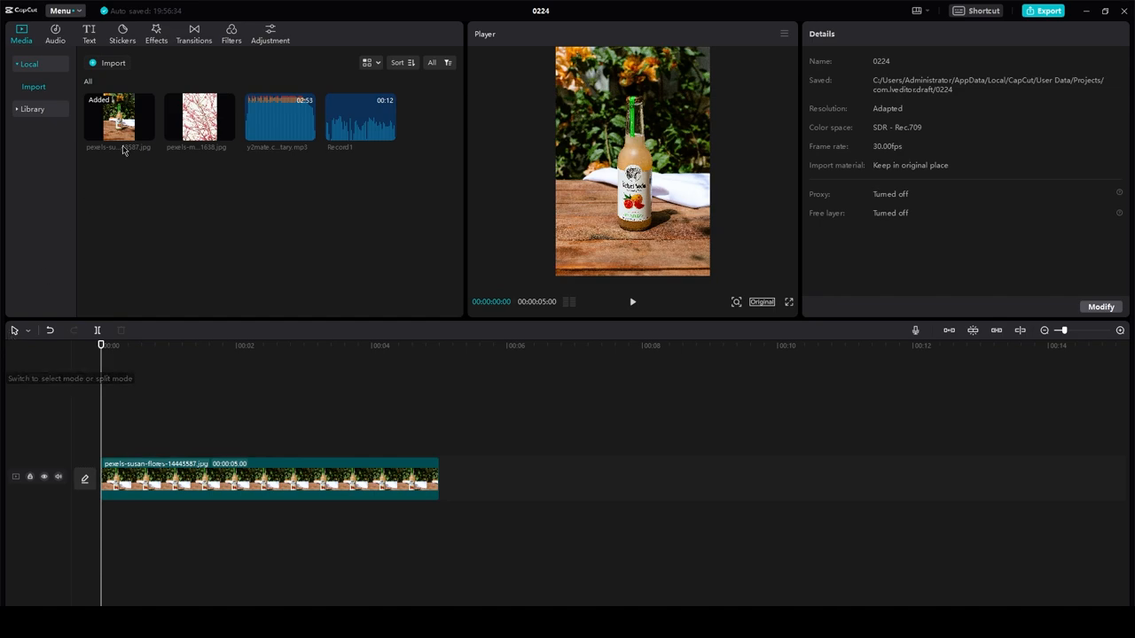
drag(197, 120, 266, 431)
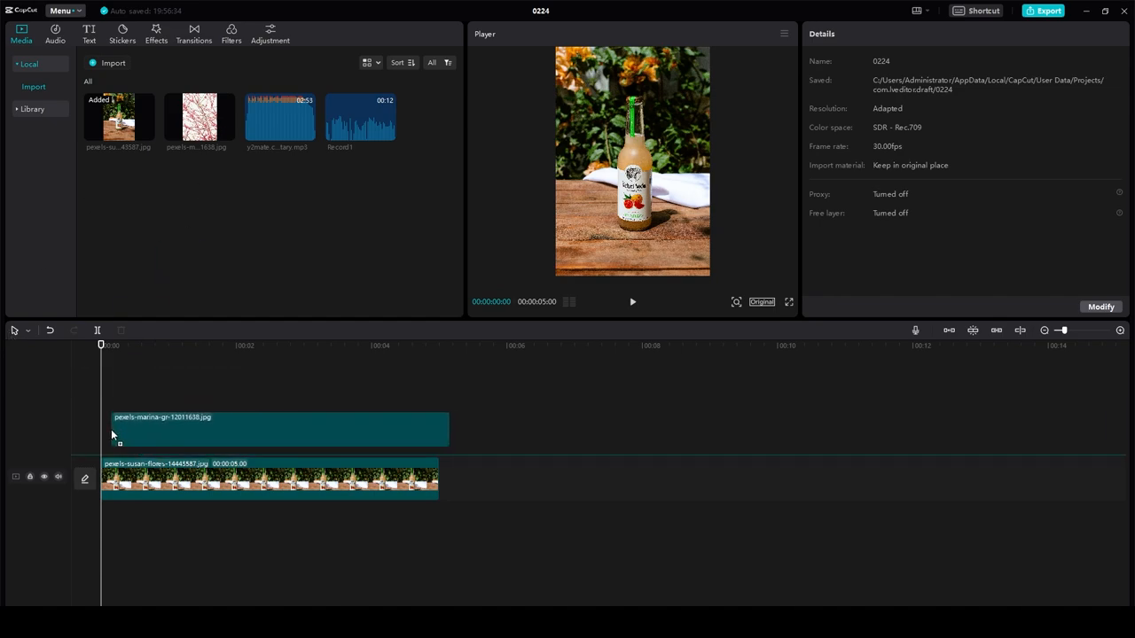
drag(112, 435, 149, 422)
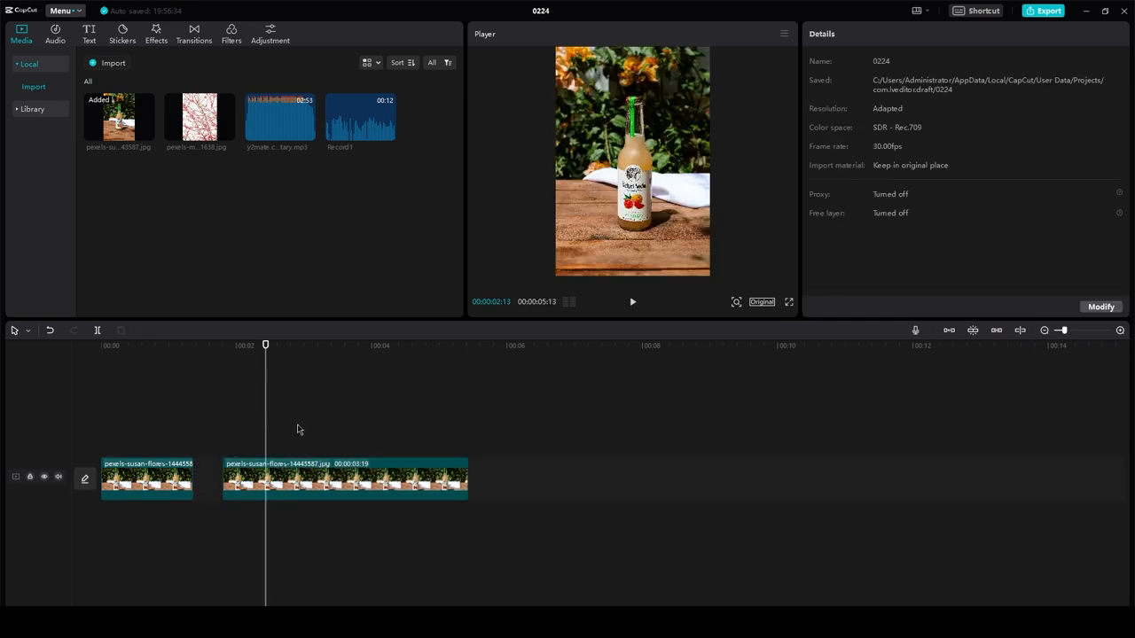
- Select the later bottle piece to show its Video Basic settings (scale, position, opacity)
click(145, 478)
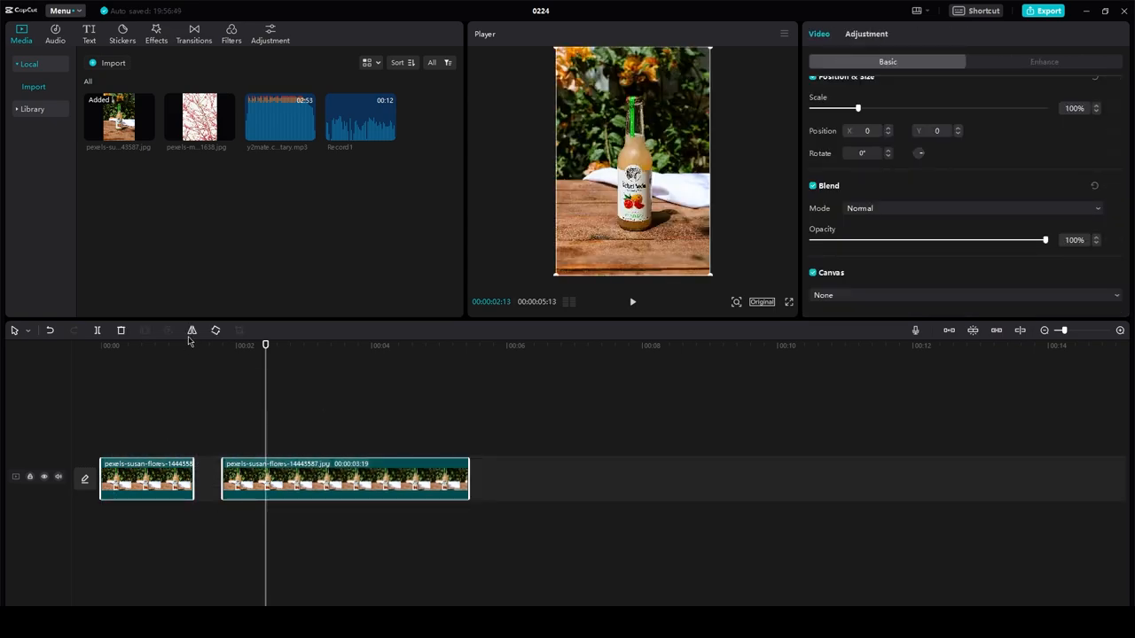
mouse_move(139, 341)
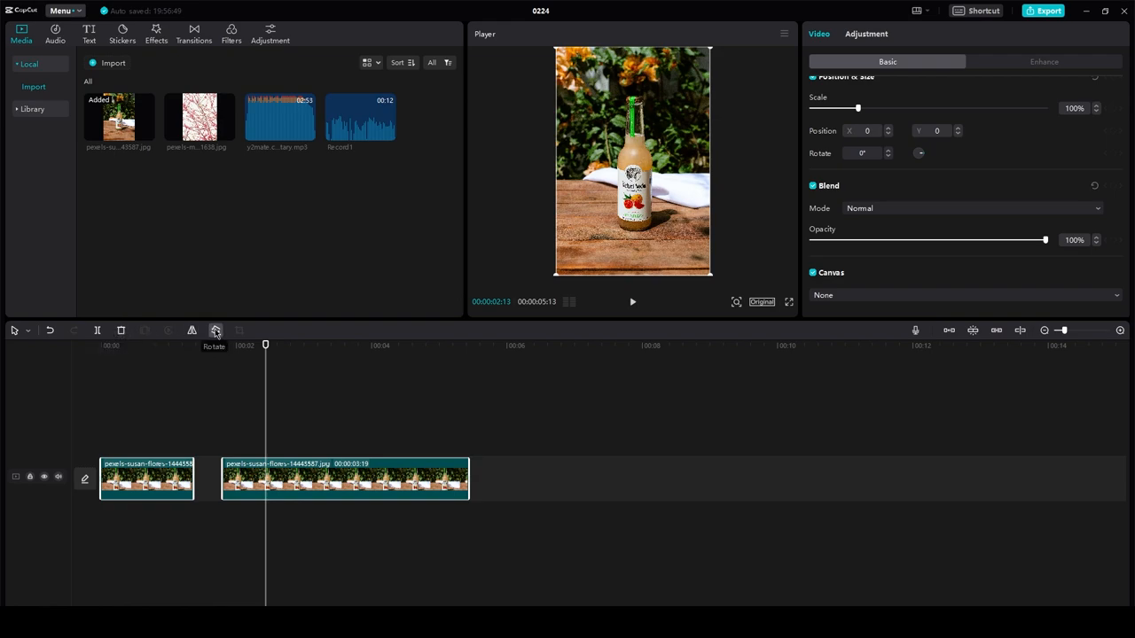
mouse_move(192, 332)
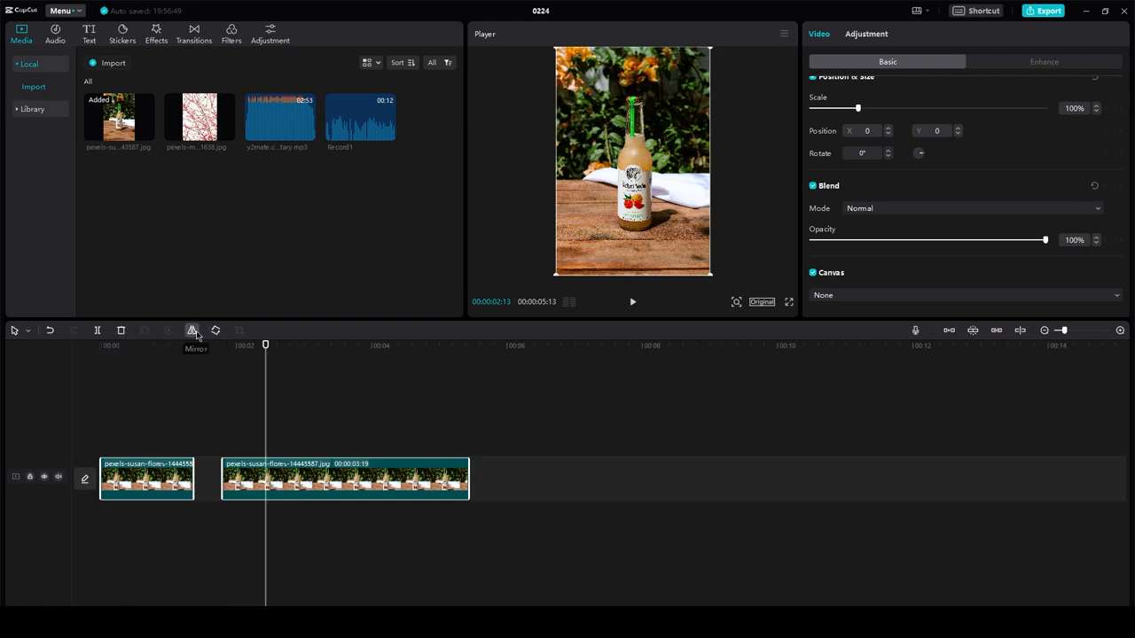
mouse_move(234, 388)
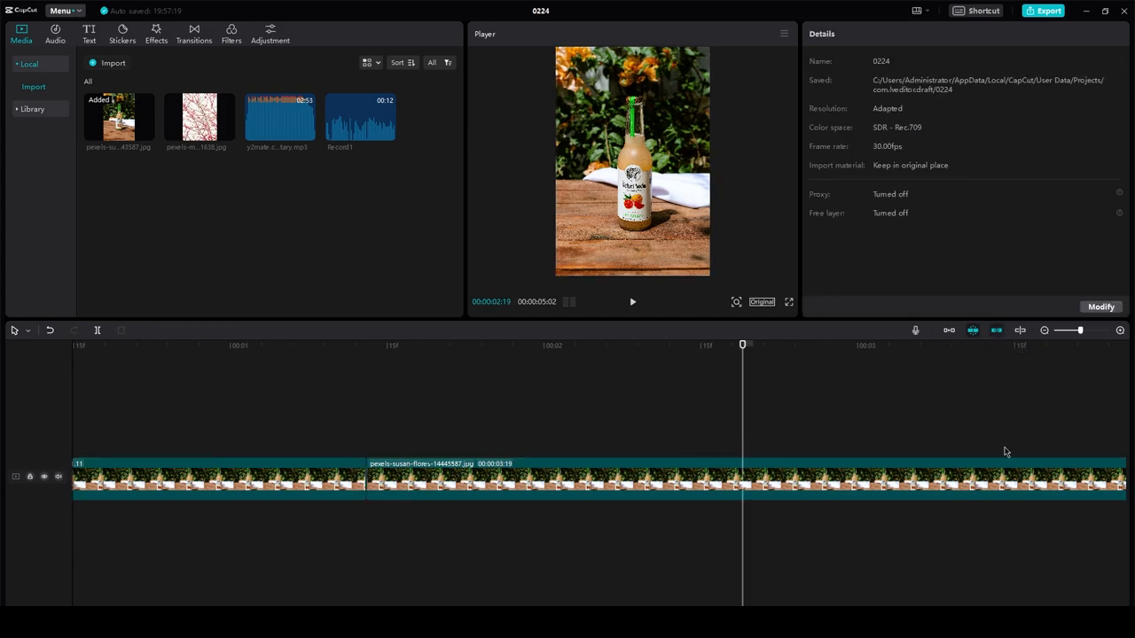
mouse_move(1021, 329)
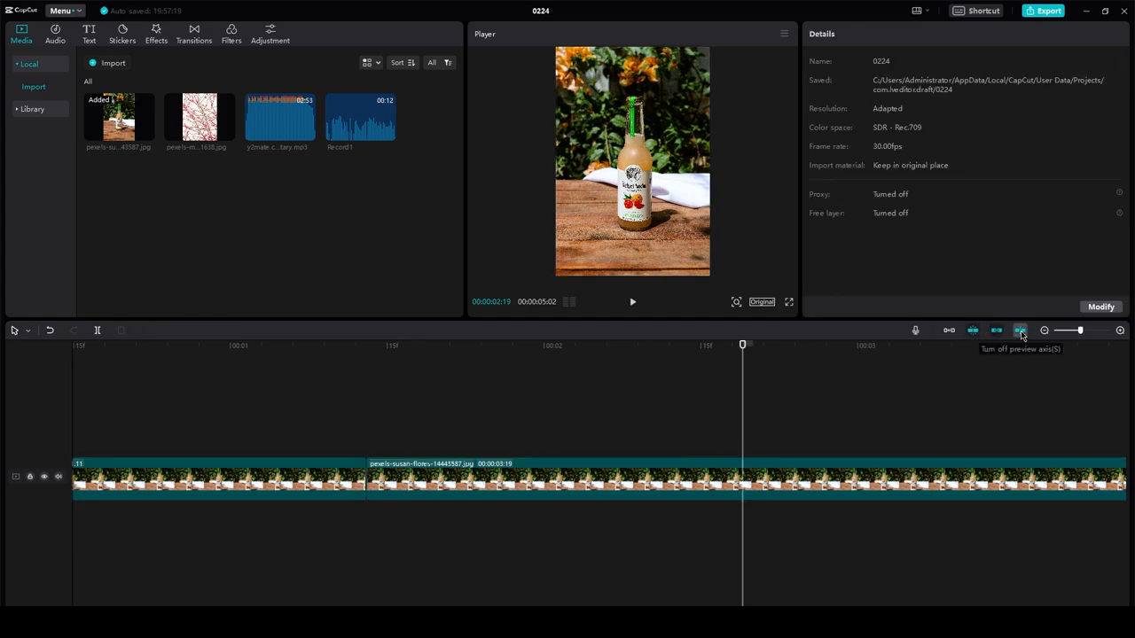